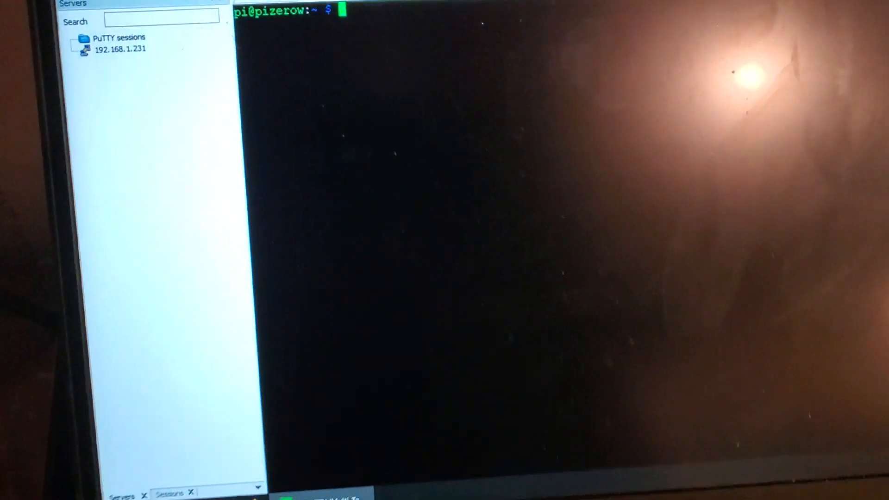
{"action": "type", "text": "python close.py"}
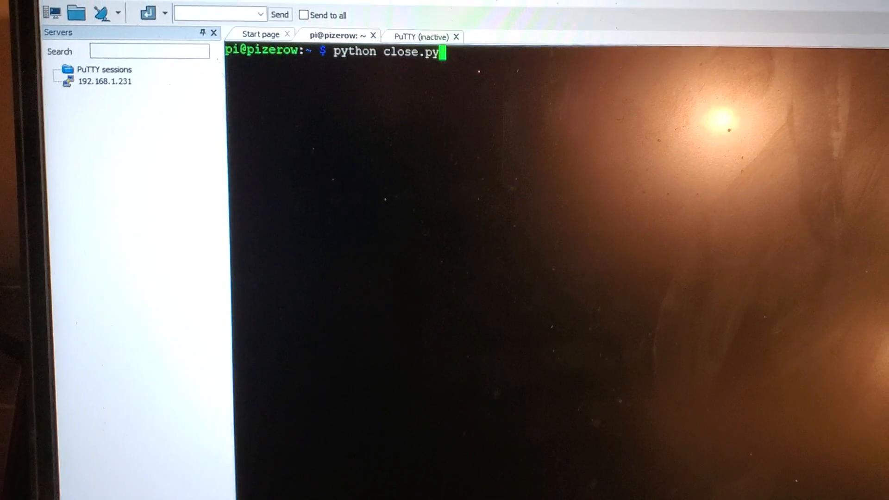